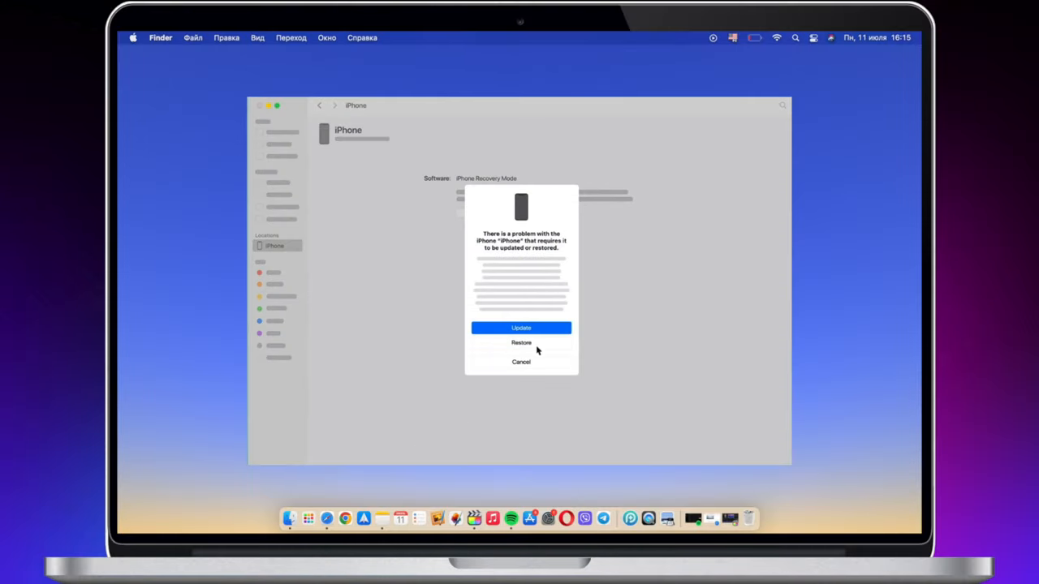
Choose Restore, confirm Restore and Update, and agree to the software license
{"action": "left_click", "coordinate": [521, 342]}
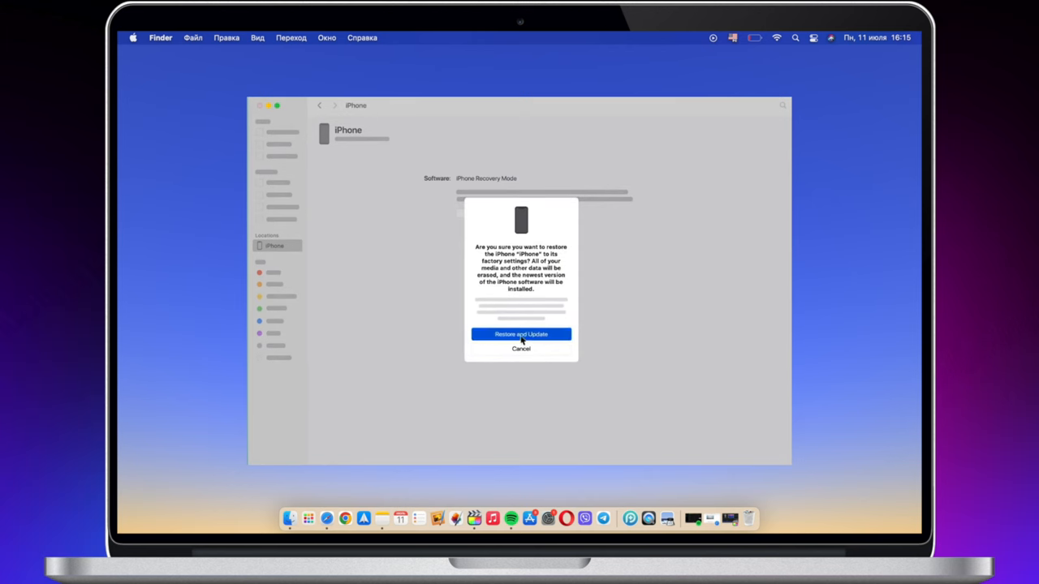
{"action": "left_click", "coordinate": [519, 335]}
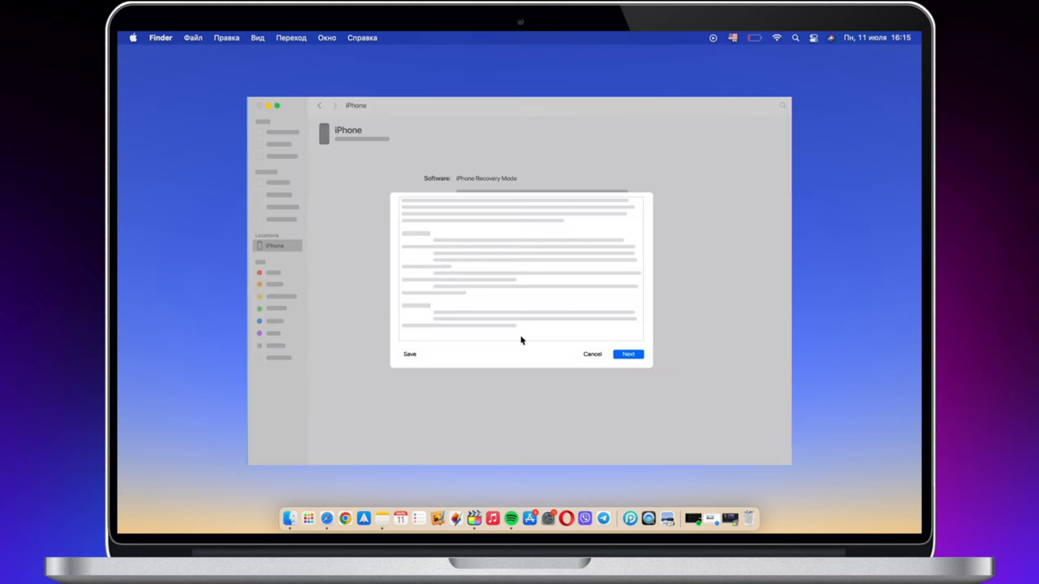
{"action": "left_click", "coordinate": [628, 354]}
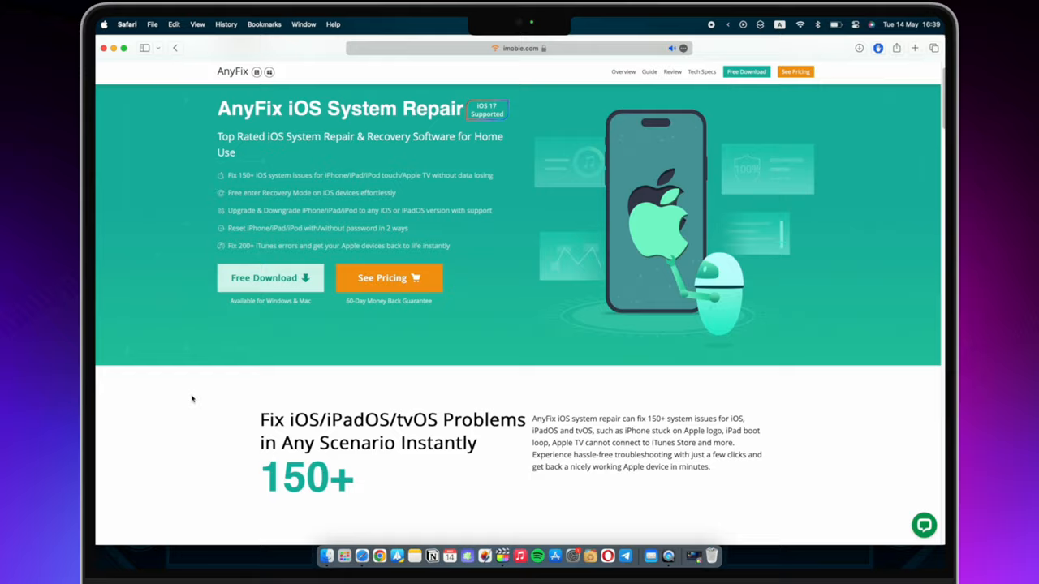
{"action": "scroll", "scroll_direction": "down", "scroll_amount": 3}
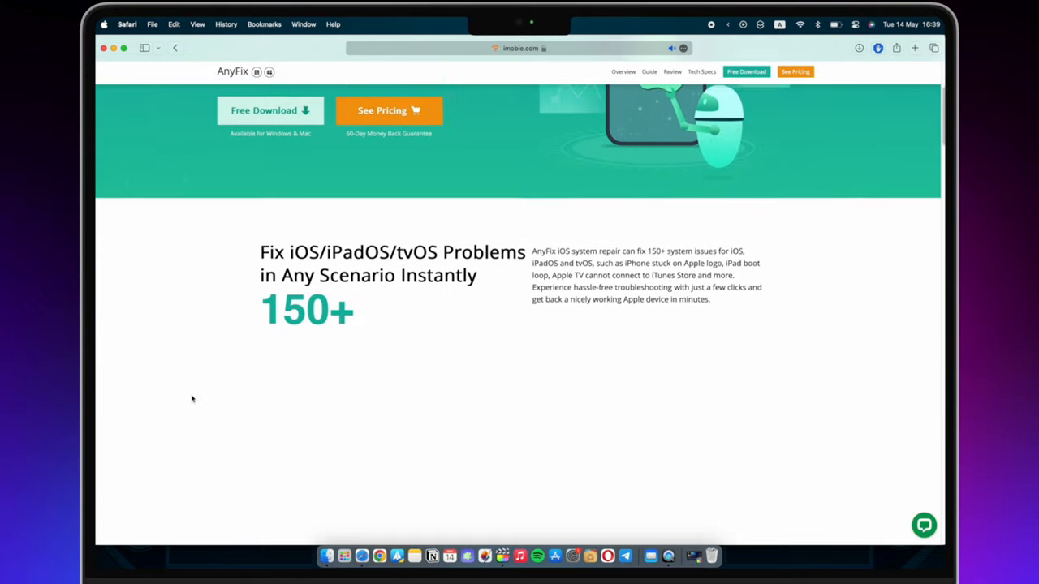
{"action": "scroll", "scroll_direction": "down", "scroll_amount": 3}
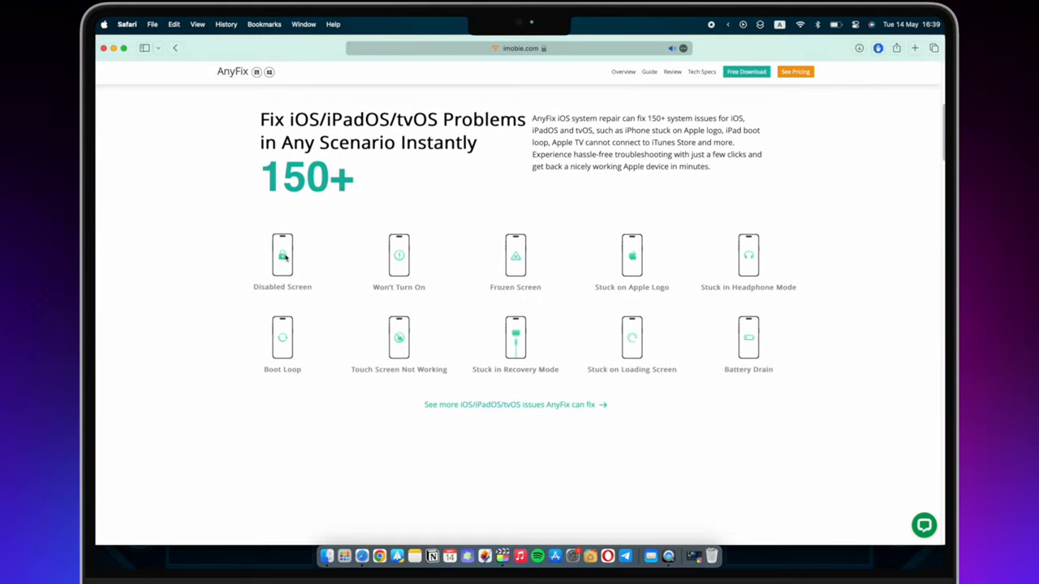
{"action": "scroll", "scroll_direction": "down", "scroll_amount": 3}
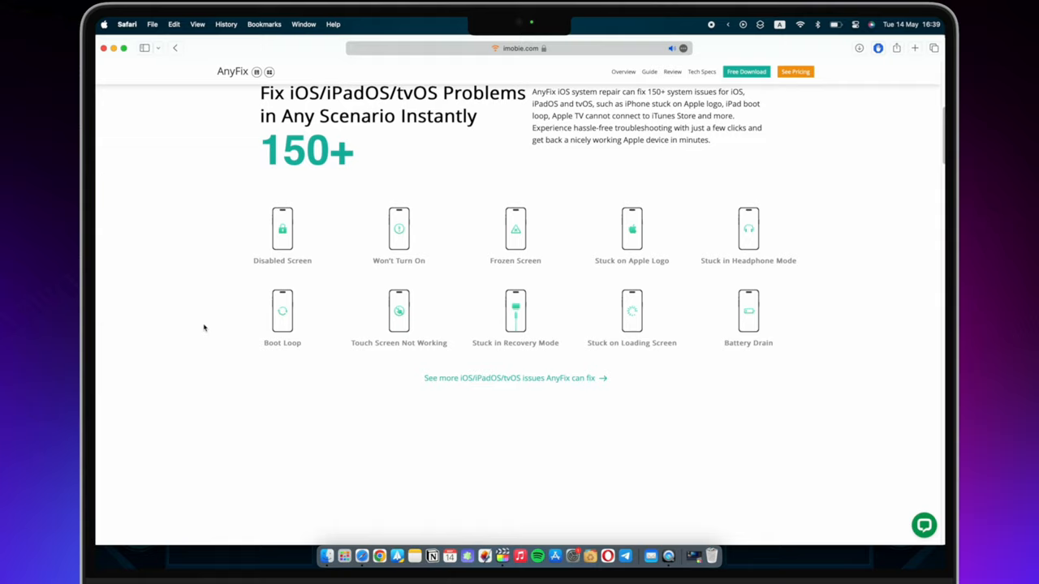
{"action": "scroll", "scroll_direction": "down", "scroll_amount": 3}
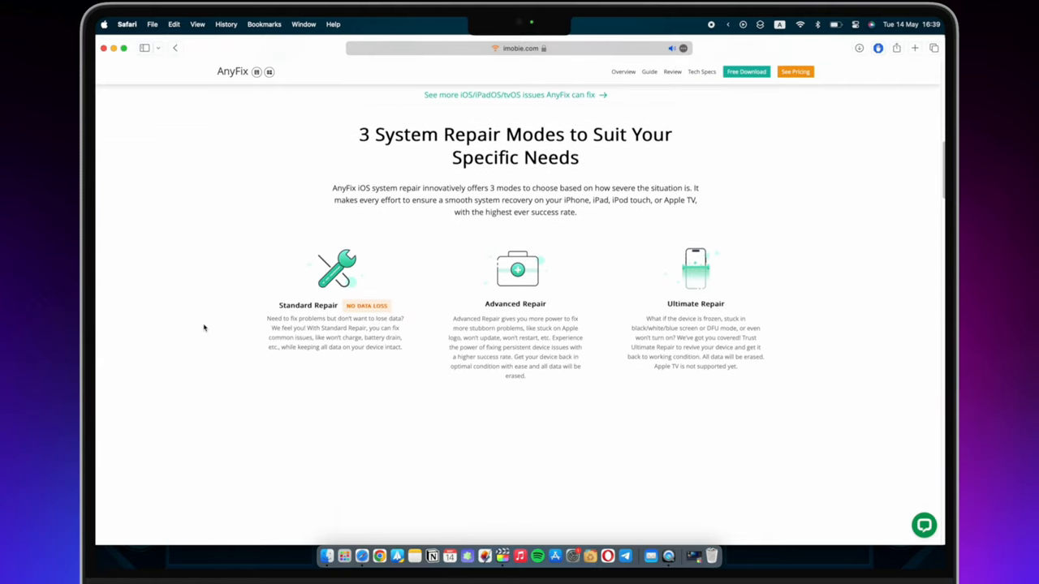
{"action": "scroll", "scroll_direction": "down", "scroll_amount": 3}
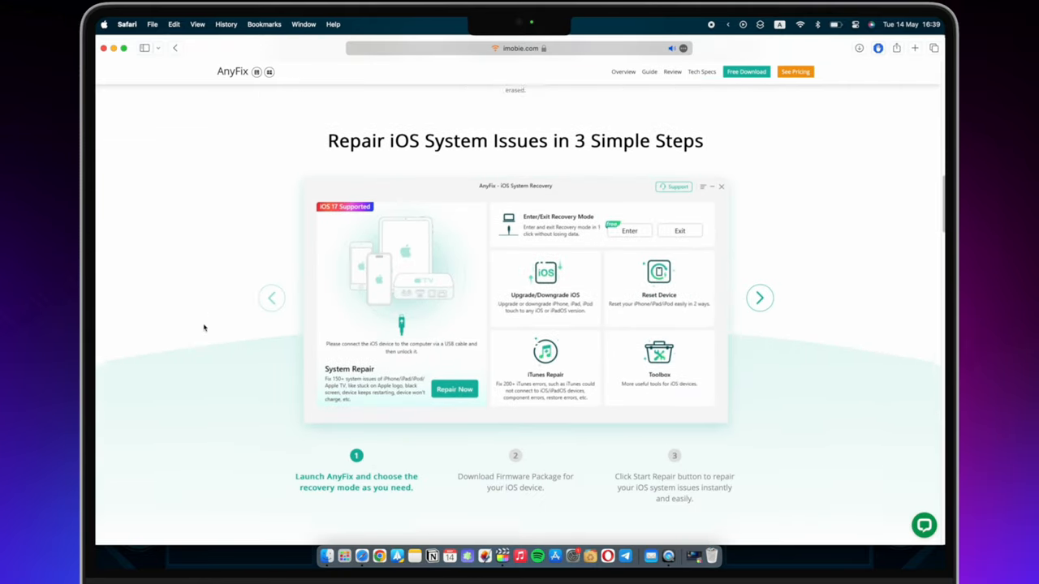
{"action": "scroll", "scroll_direction": "down", "scroll_amount": 3}
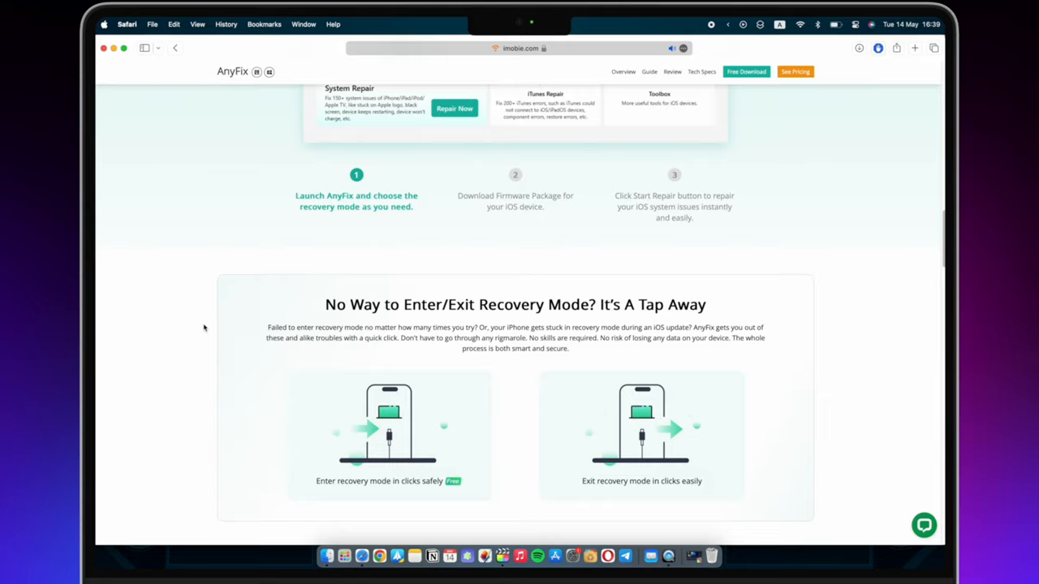
{"action": "scroll", "scroll_direction": "down", "scroll_amount": 3}
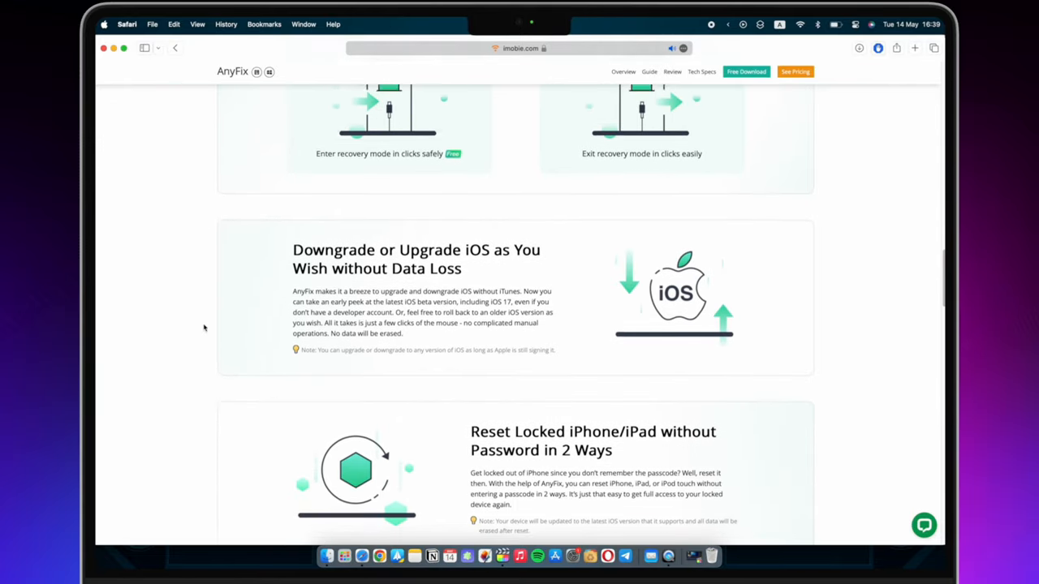
{"action": "scroll", "scroll_direction": "down", "scroll_amount": 3}
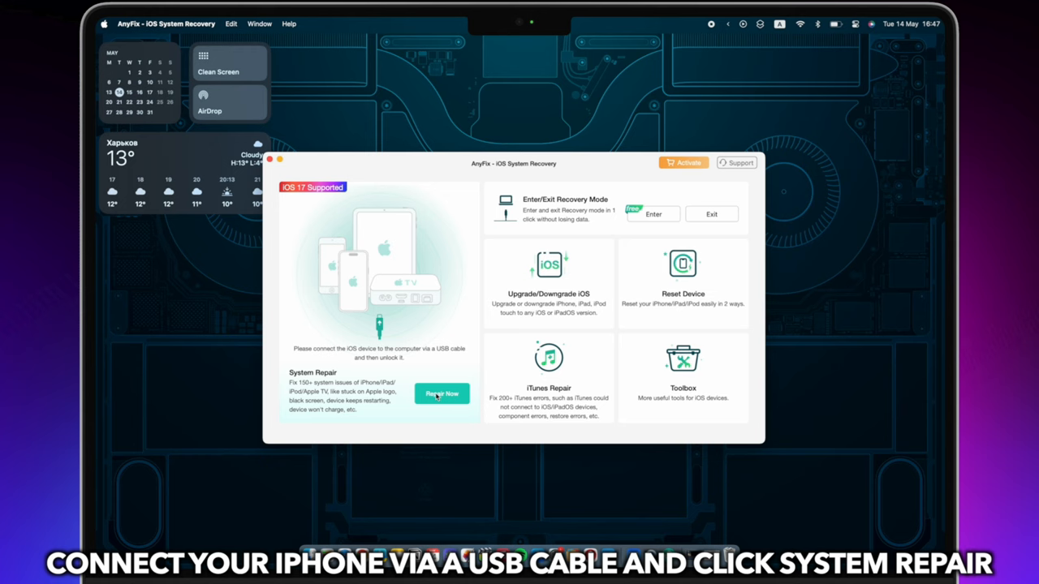
Start System Repair for a Device Bug, confirm the cable connection, and choose Advanced Repair
{"action": "left_click", "coordinate": [441, 395]}
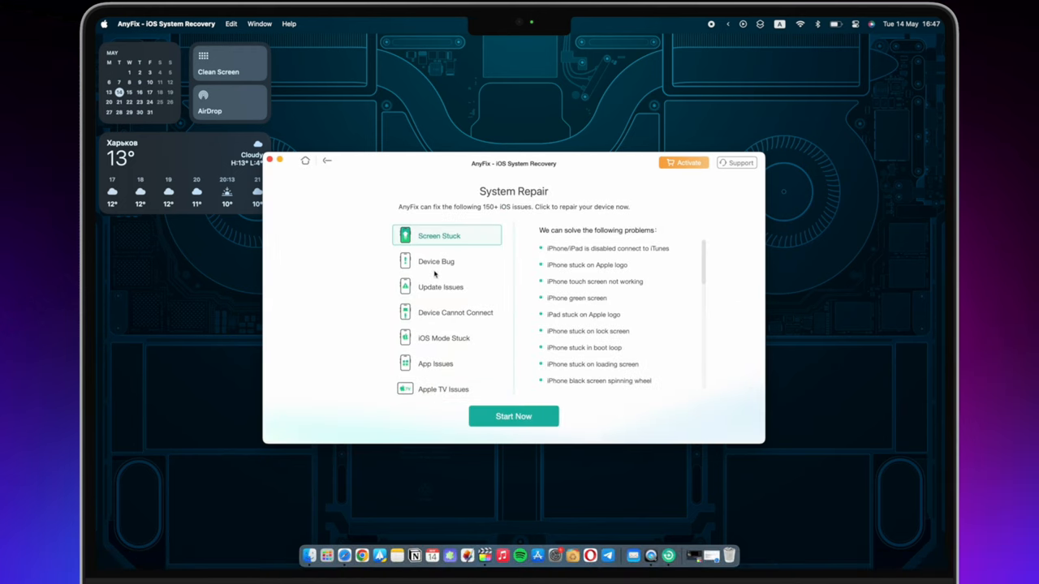
{"action": "left_click", "coordinate": [435, 260]}
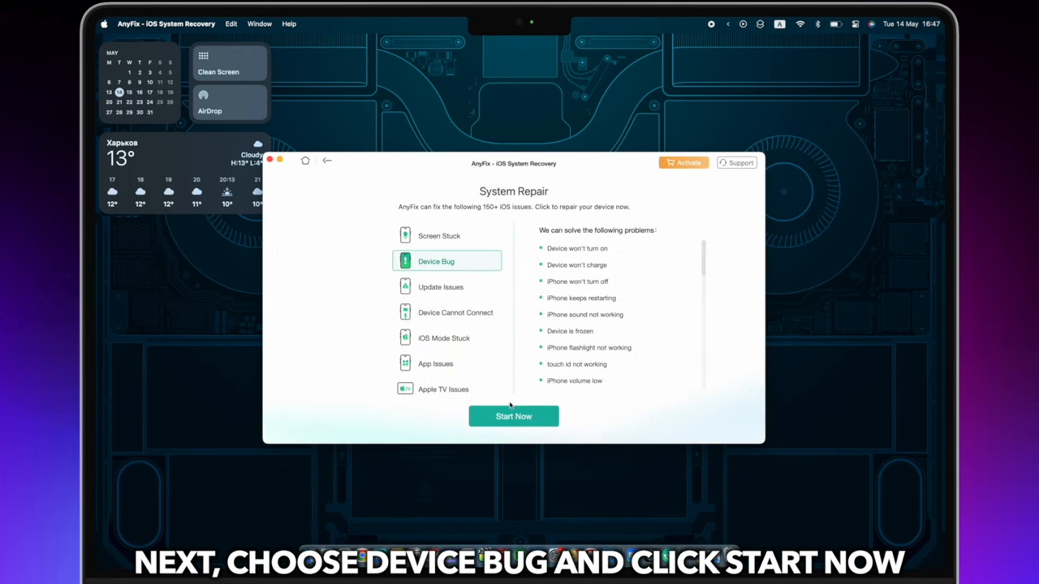
{"action": "left_click", "coordinate": [513, 415]}
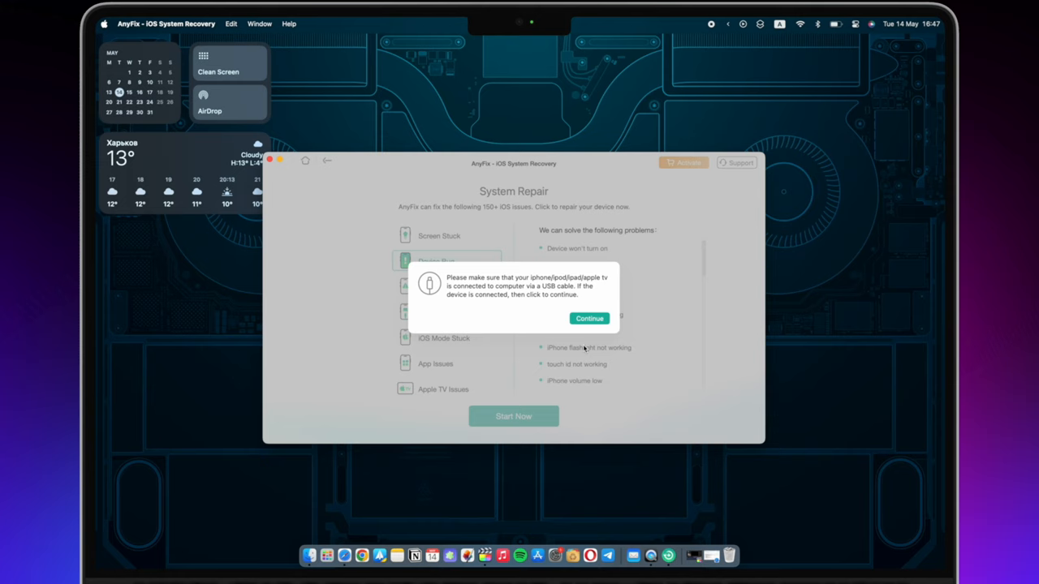
{"action": "left_click", "coordinate": [589, 318]}
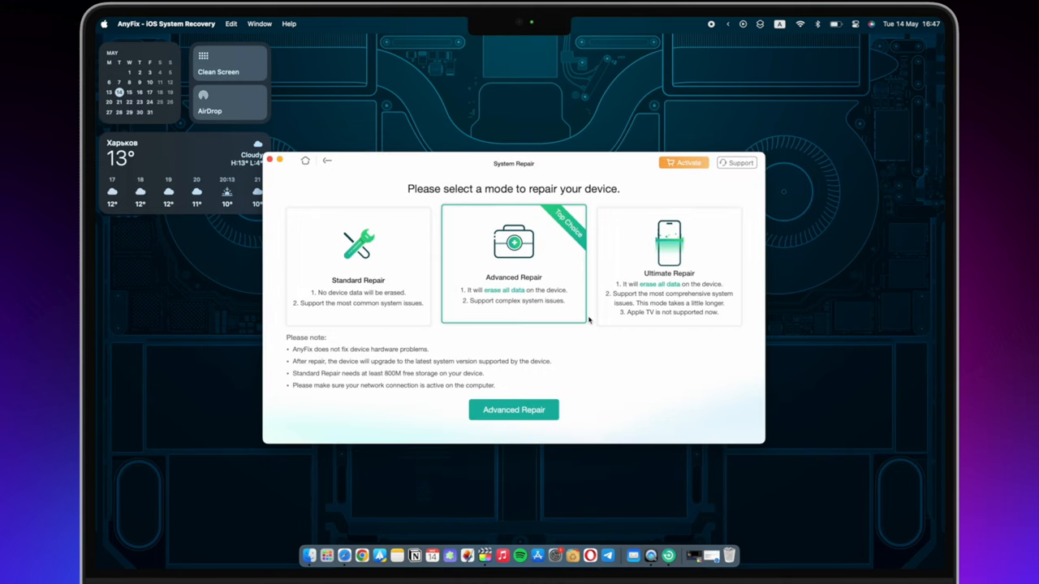
{"action": "mouse_move", "coordinate": [505, 299]}
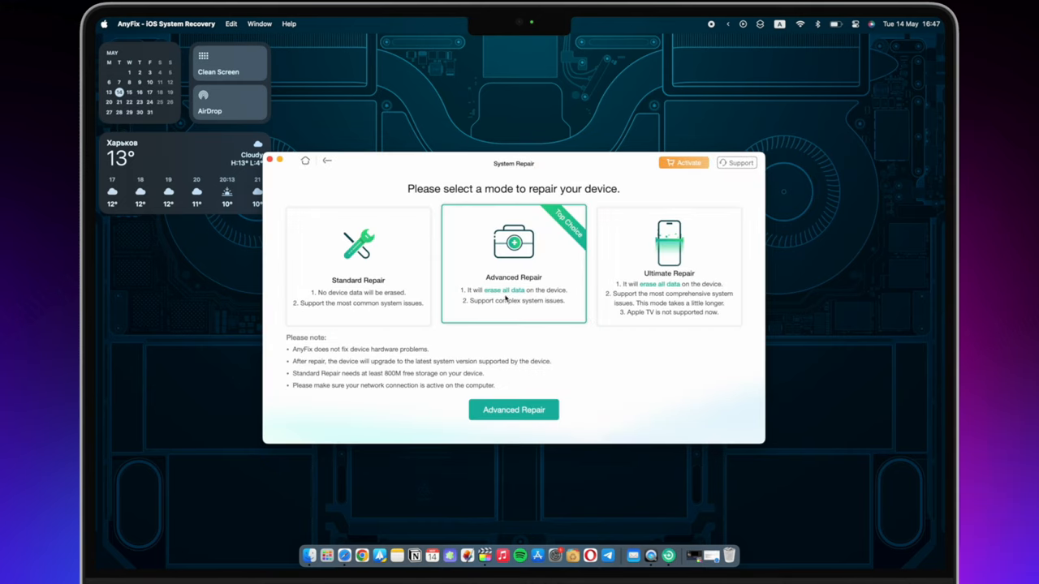
{"action": "mouse_move", "coordinate": [454, 270]}
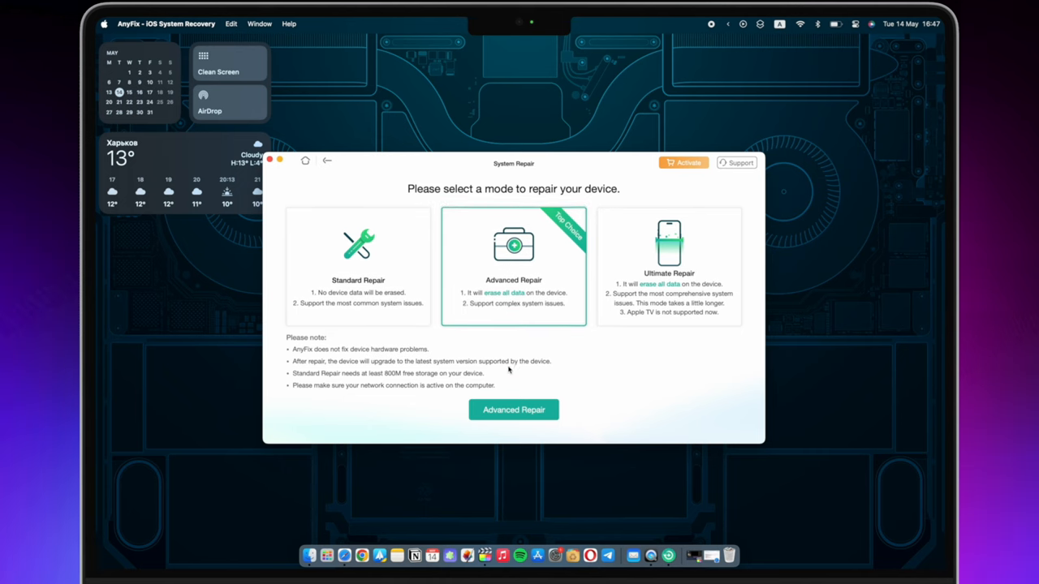
{"action": "left_click", "coordinate": [513, 409]}
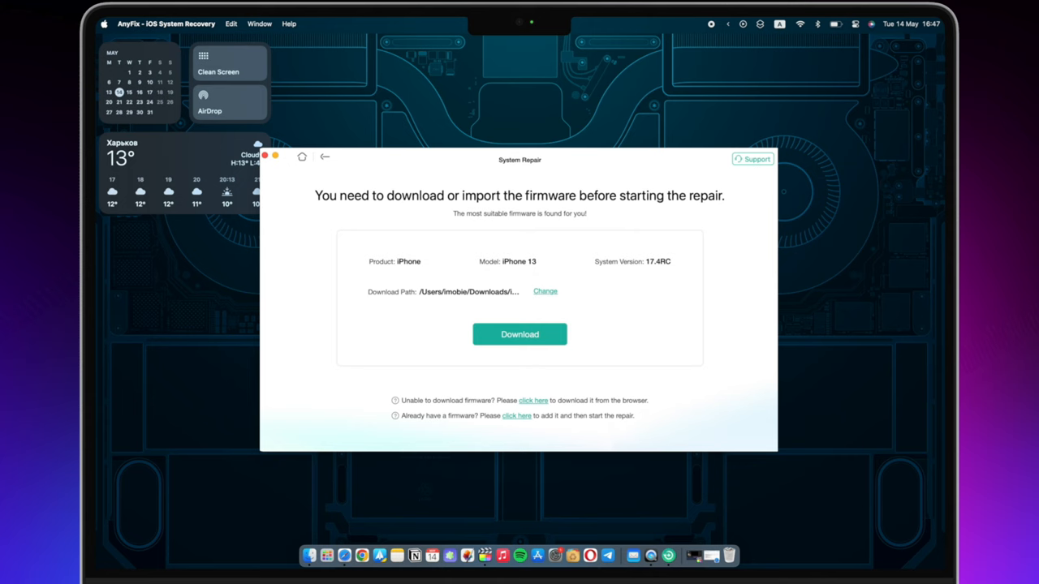
Download the suggested 17.4RC firmware for the iPhone 13
{"action": "left_click", "coordinate": [519, 335]}
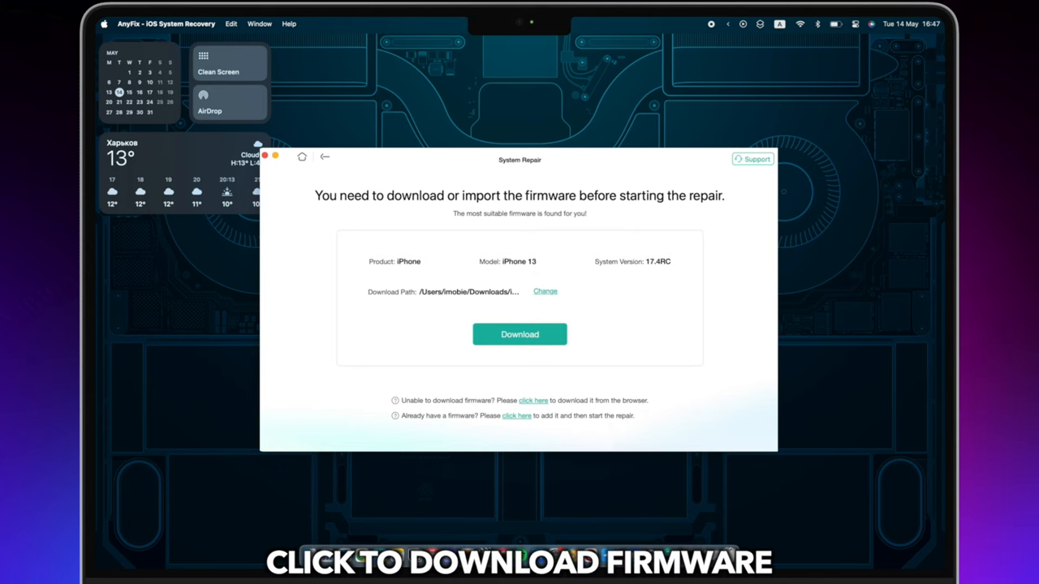
{"action": "left_click", "coordinate": [519, 335]}
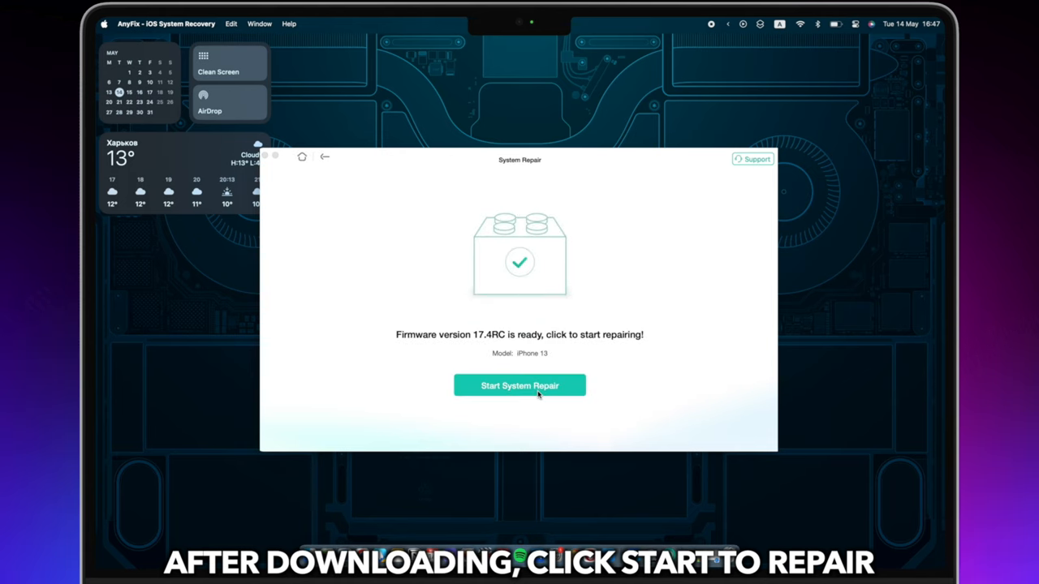
Start the system repair using the downloaded 17.4RC firmware
{"action": "left_click", "coordinate": [520, 386]}
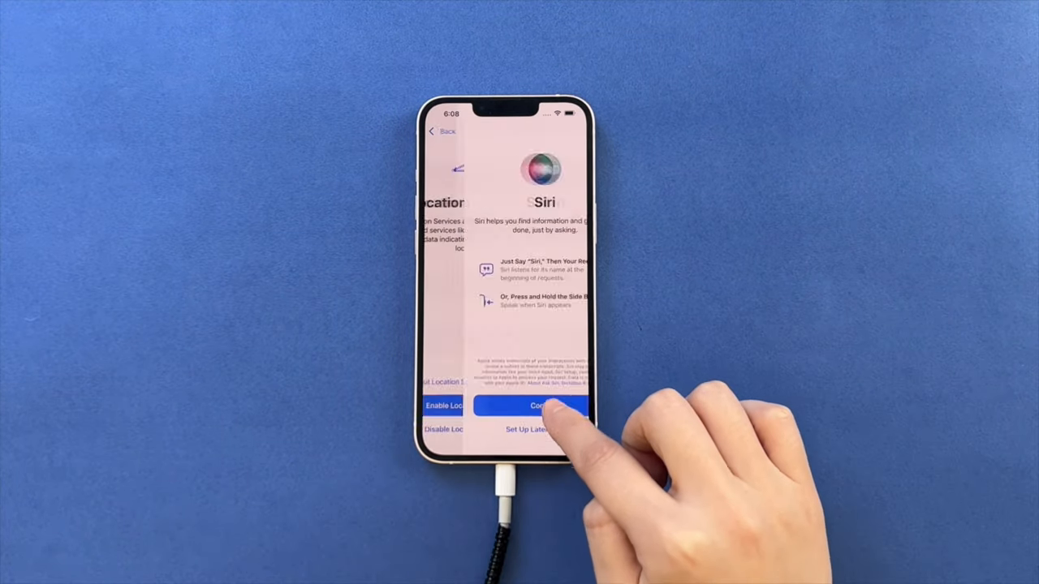
Continue past Siri setup to reach the Welcome to iPhone screen
{"action": "left_click", "coordinate": [542, 406]}
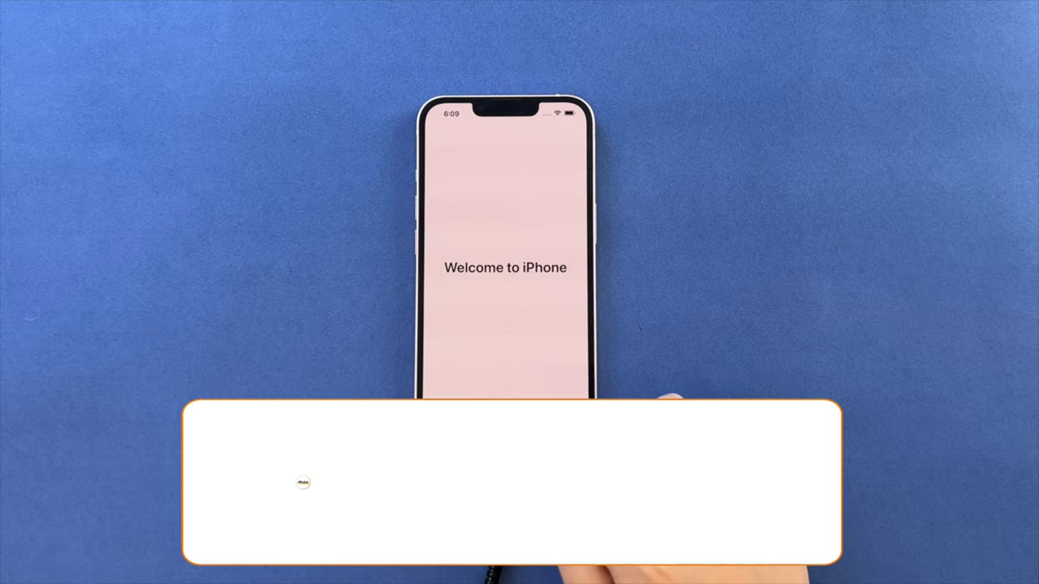